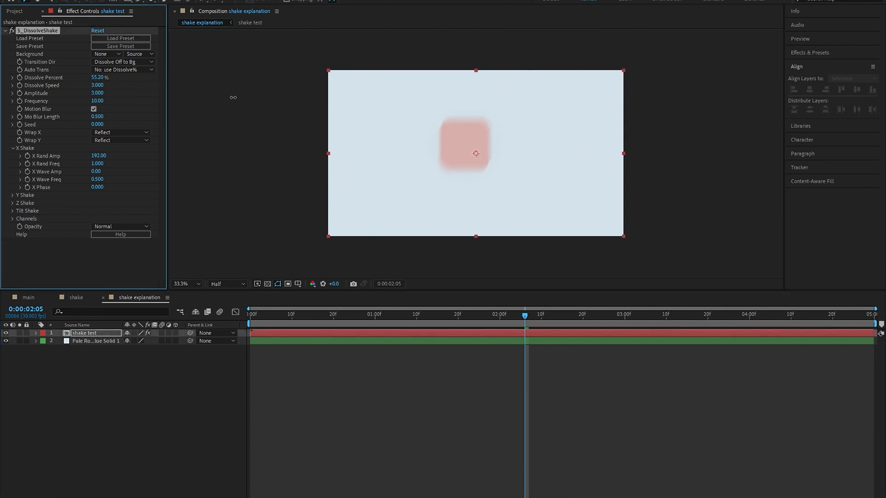
Set the shake test layer's Dissolve Shake to 20% dissolve and seed 0.81, revealing Amplitude
left_click_drag(99, 77, 91, 77)
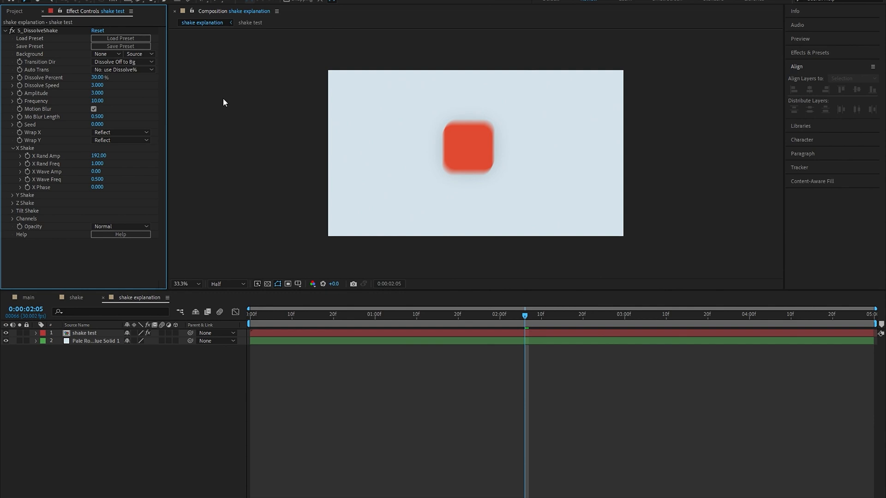
left_click(271, 314)
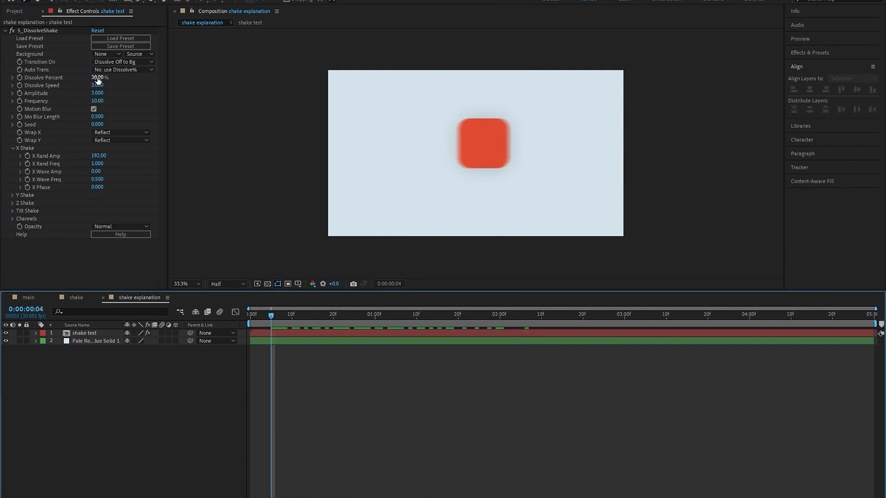
left_click(83, 332)
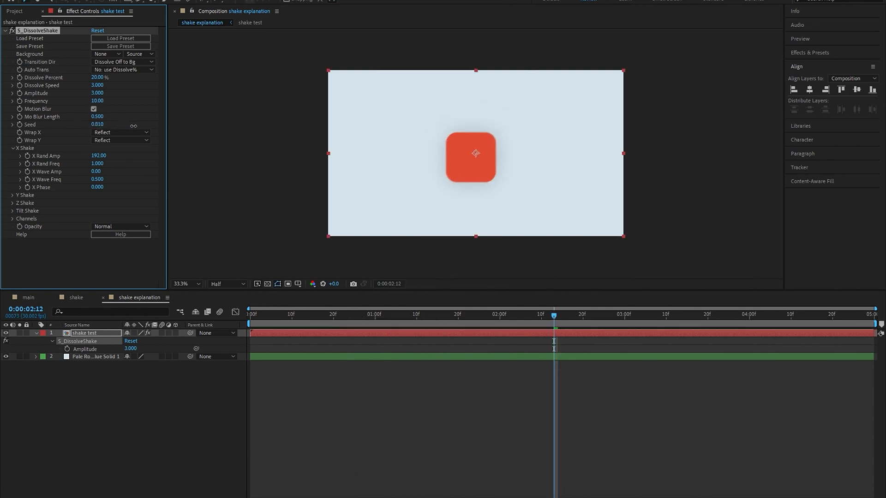
Set Y Shake amplitudes to 87 random and 70 wave with phase 0, then open the shake comp
left_click(388, 315)
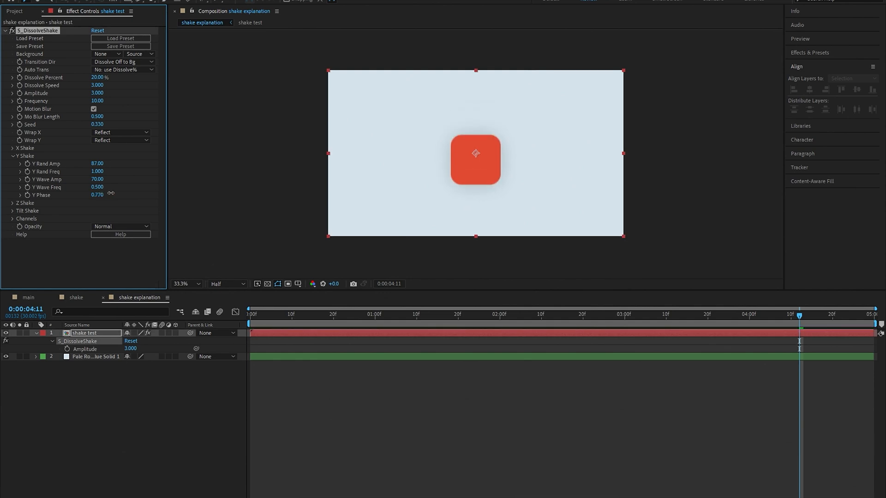
left_click_drag(98, 195, 118, 195)
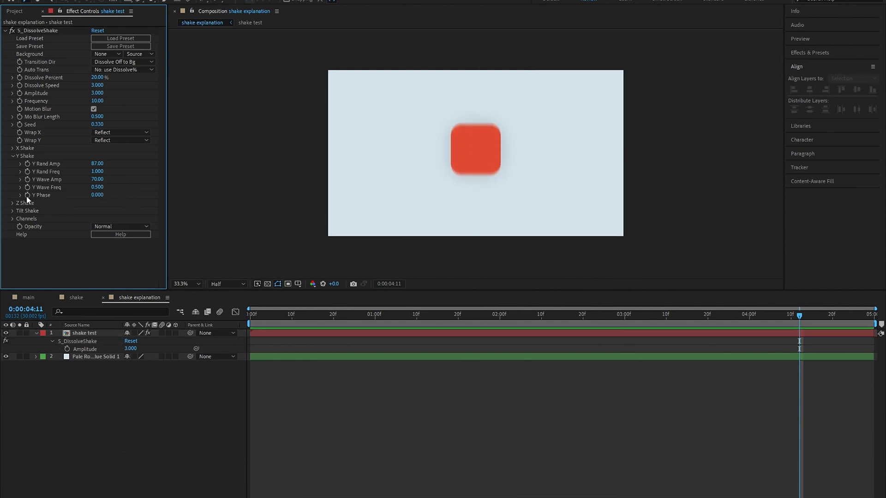
left_click(13, 204)
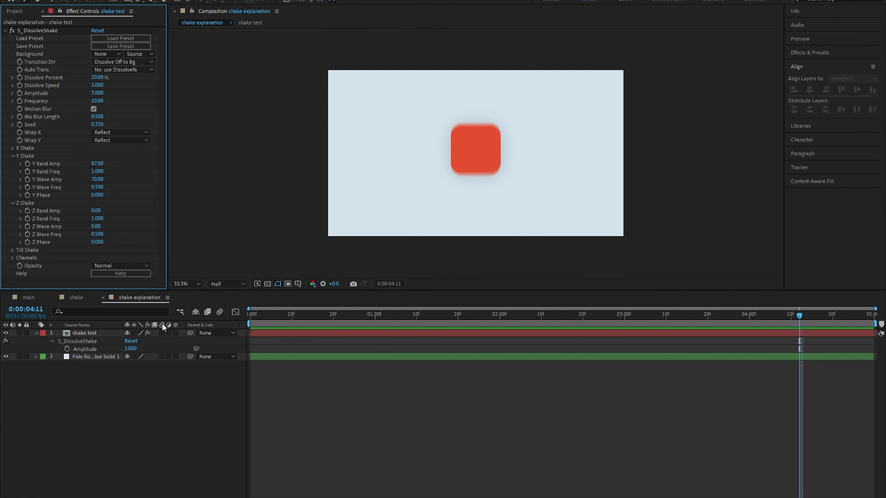
left_click(76, 298)
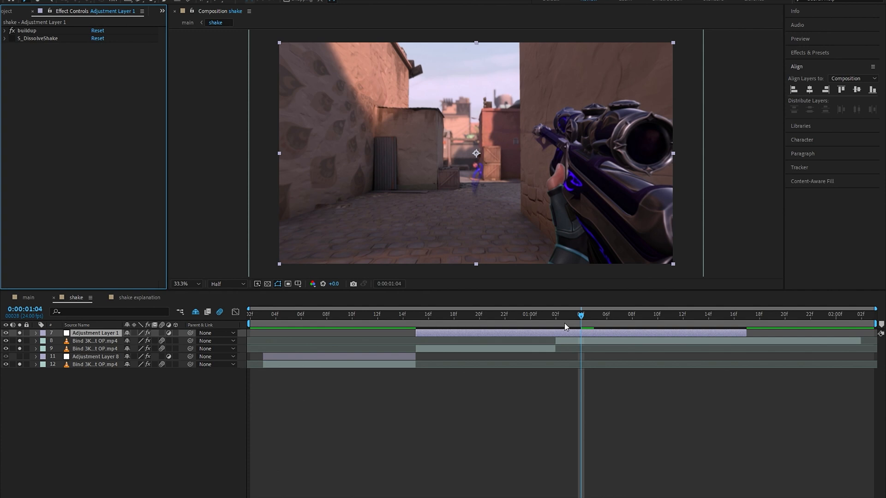
Give Adjustment Layer 9 20% dissolve, seed 0.6, Y random 120, wave 50, phase 9
left_click(377, 315)
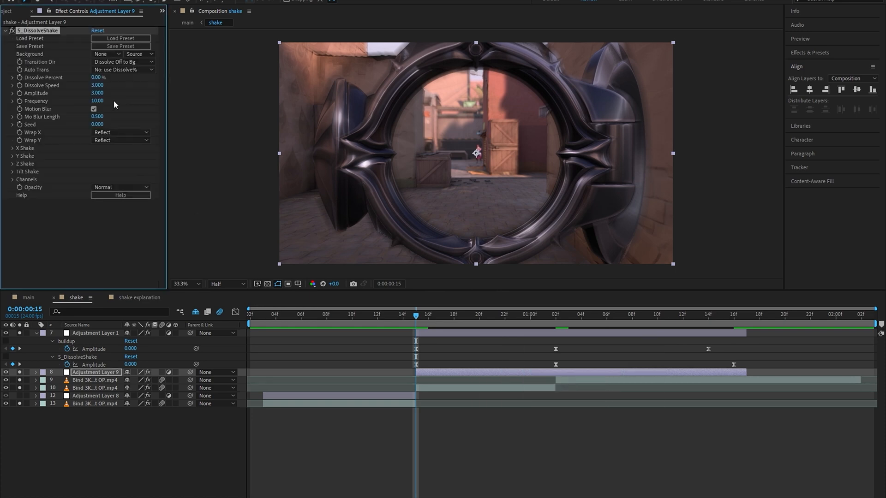
left_click(13, 148)
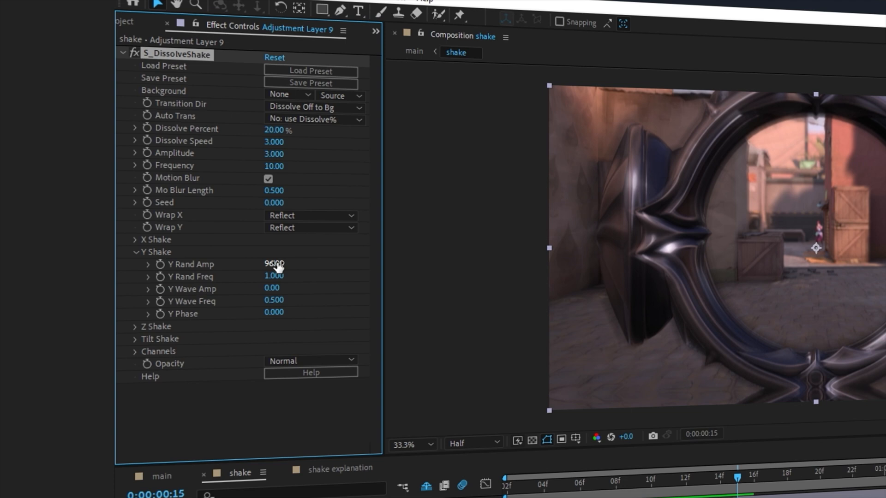
left_click(273, 289)
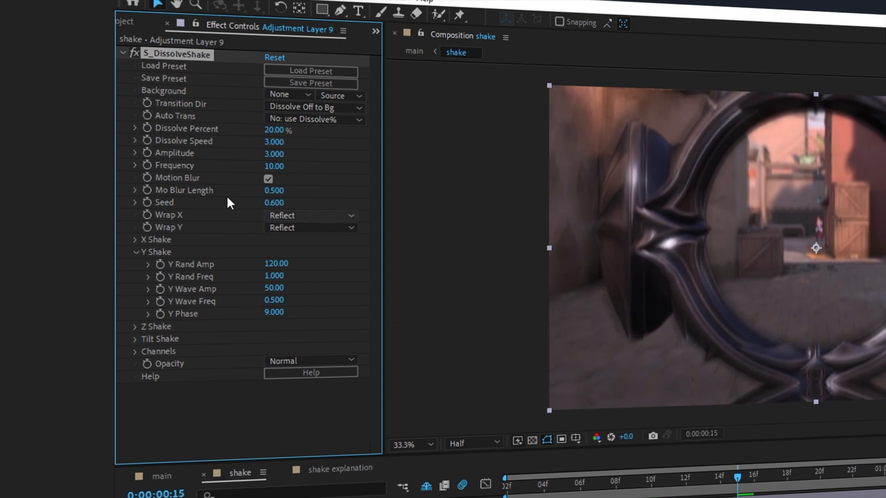
mouse_move(130, 171)
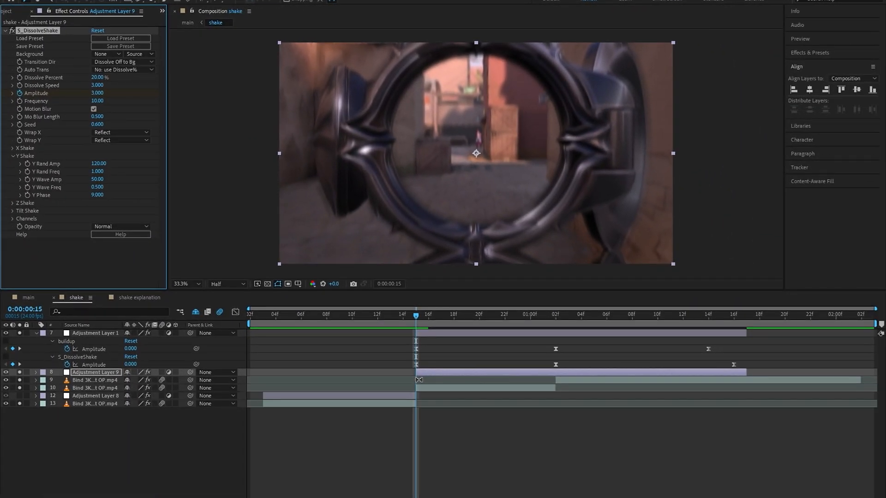
Keyframe Adjustment Layer 9's Amplitude 0, 3, 0 at 15f, 1:02 and 1:16
left_click(35, 372)
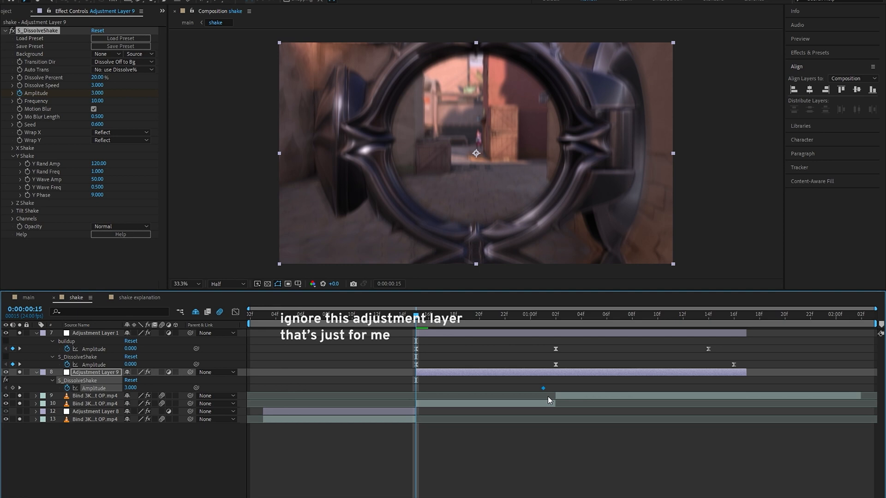
double_click(130, 388)
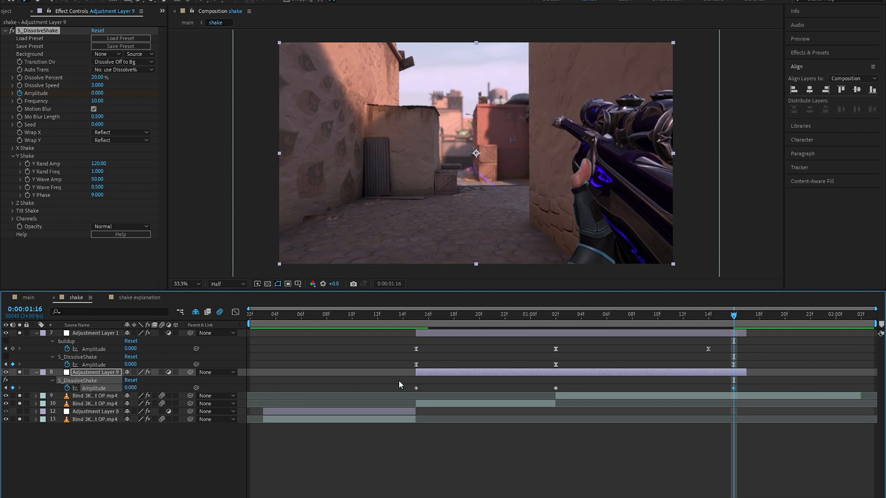
mouse_move(518, 385)
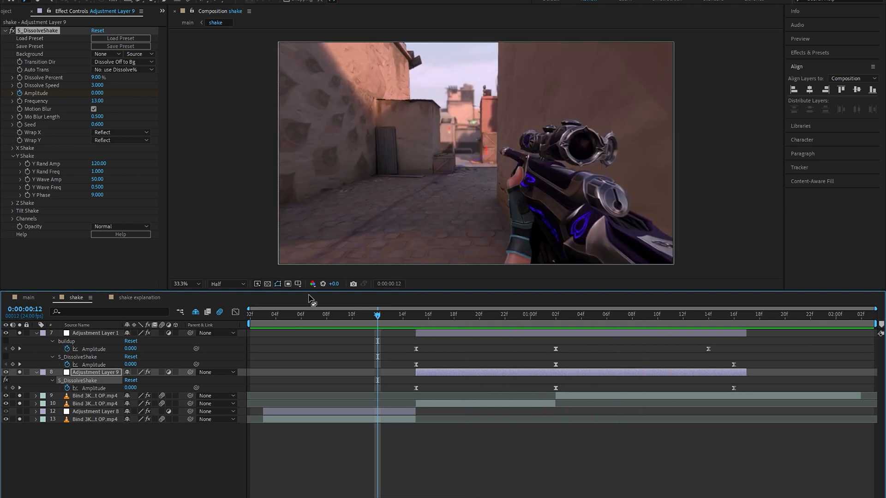
mouse_move(310, 299)
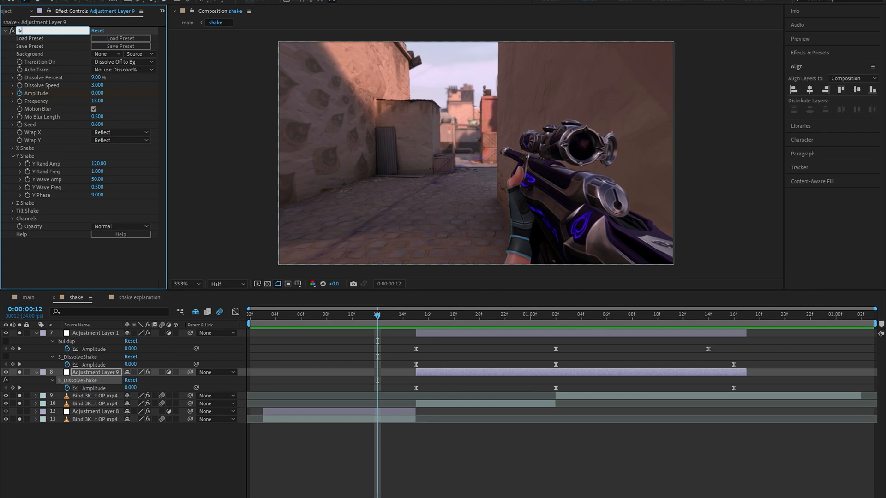
Rename the shake effect 'buildup' and expand X and Y Shake on the duplicate
type("buildup")
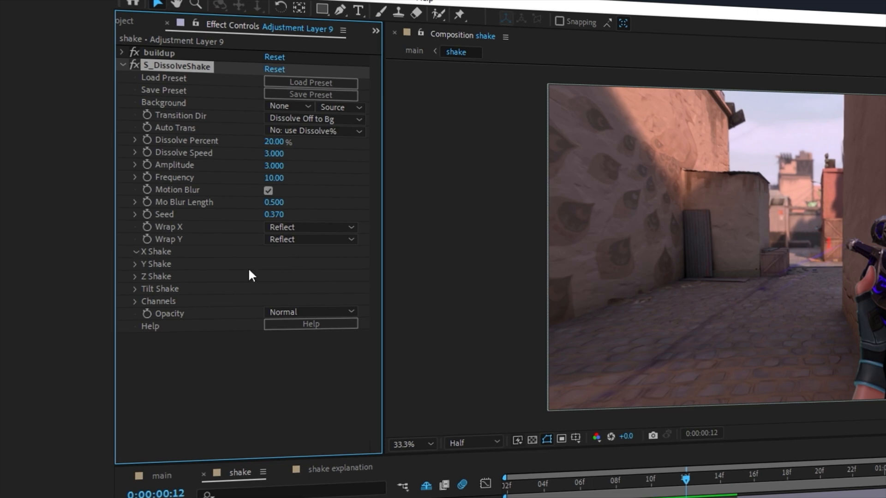
left_click(135, 252)
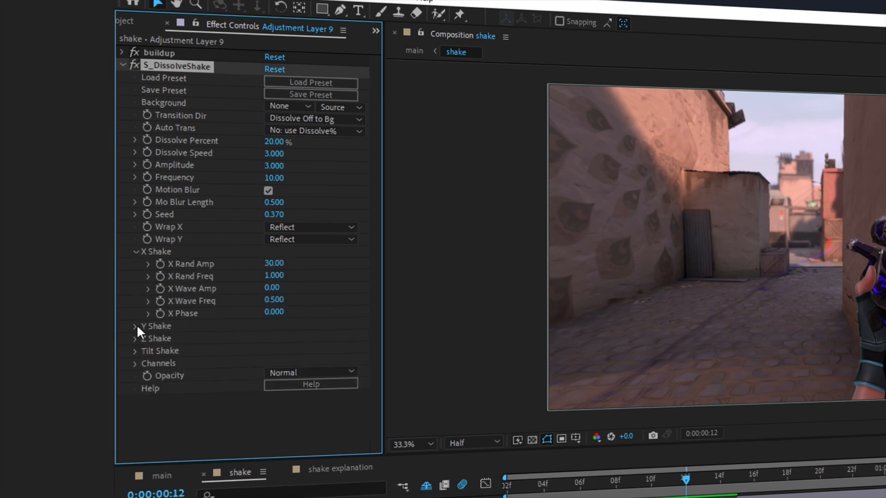
double_click(274, 276)
type("0.800")
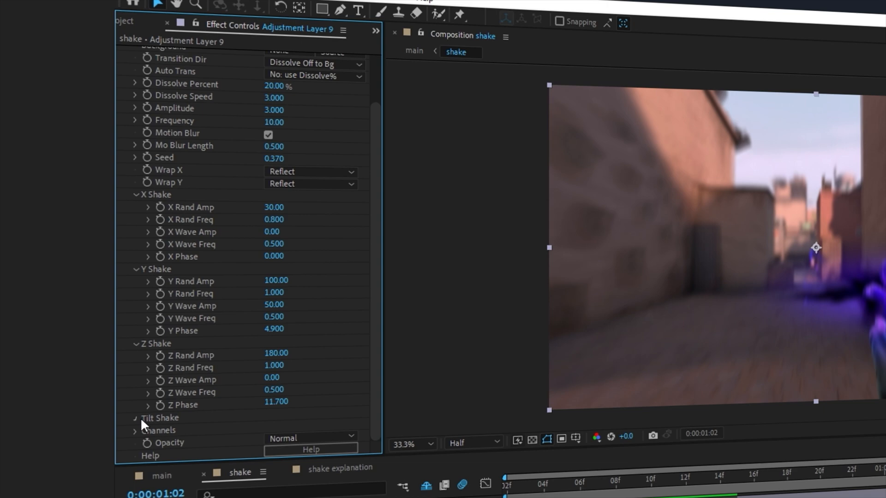
scroll("up", 3)
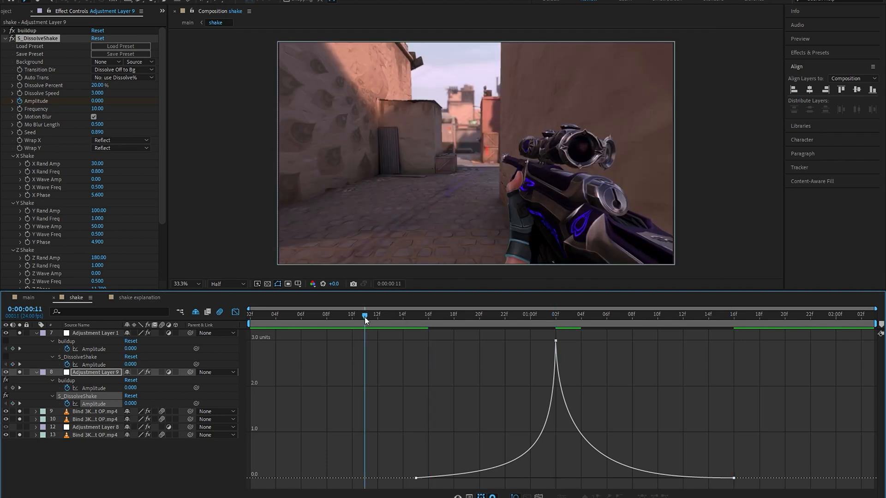
mouse_move(366, 320)
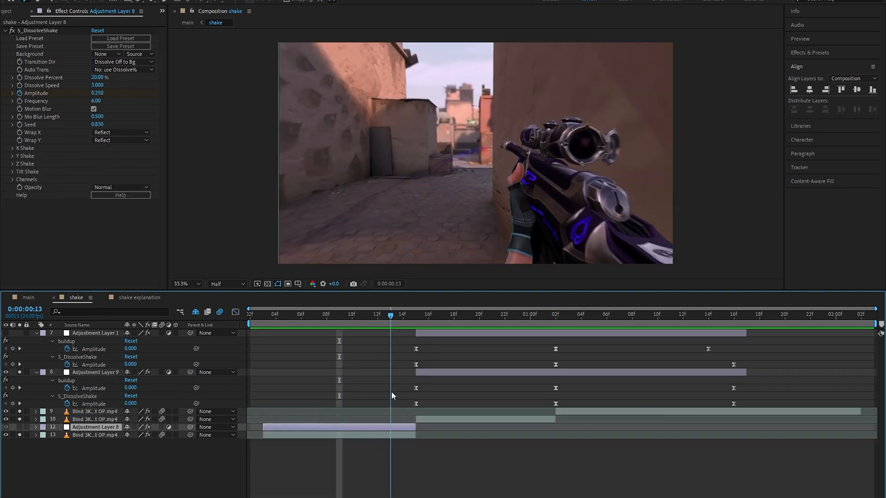
Change settings of the second Dissolve Shake on the adjustment layer
left_click(275, 314)
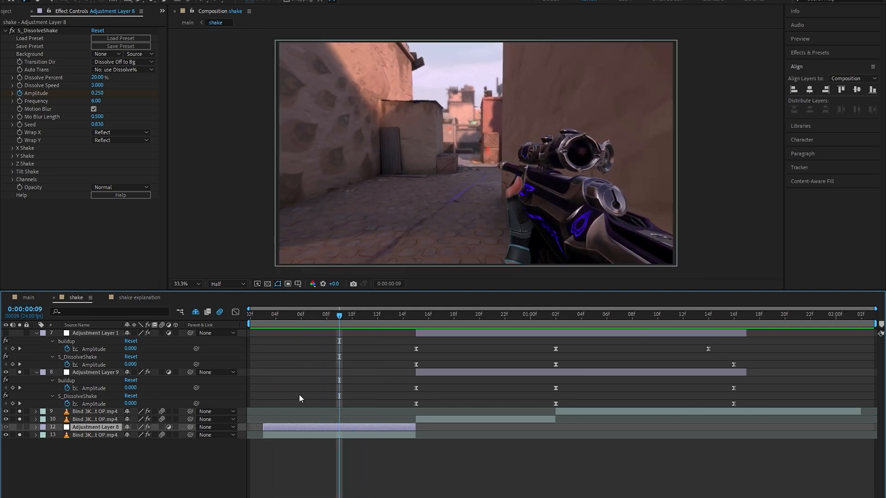
left_click(263, 315)
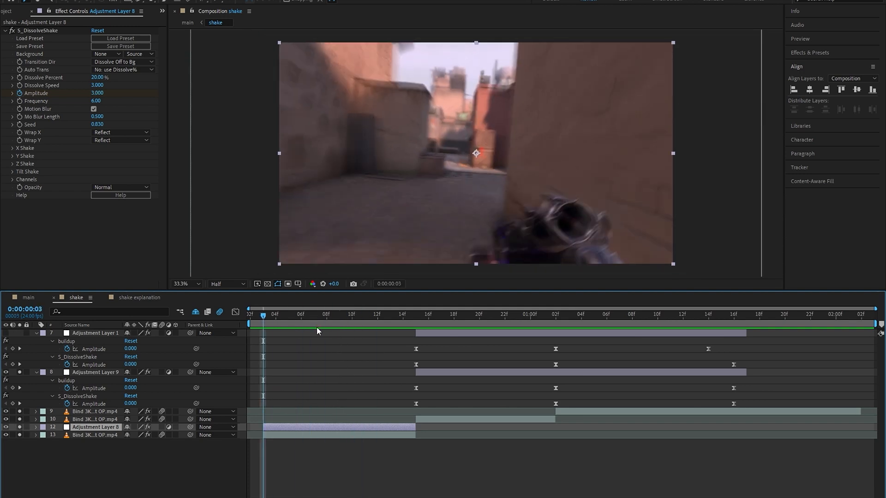